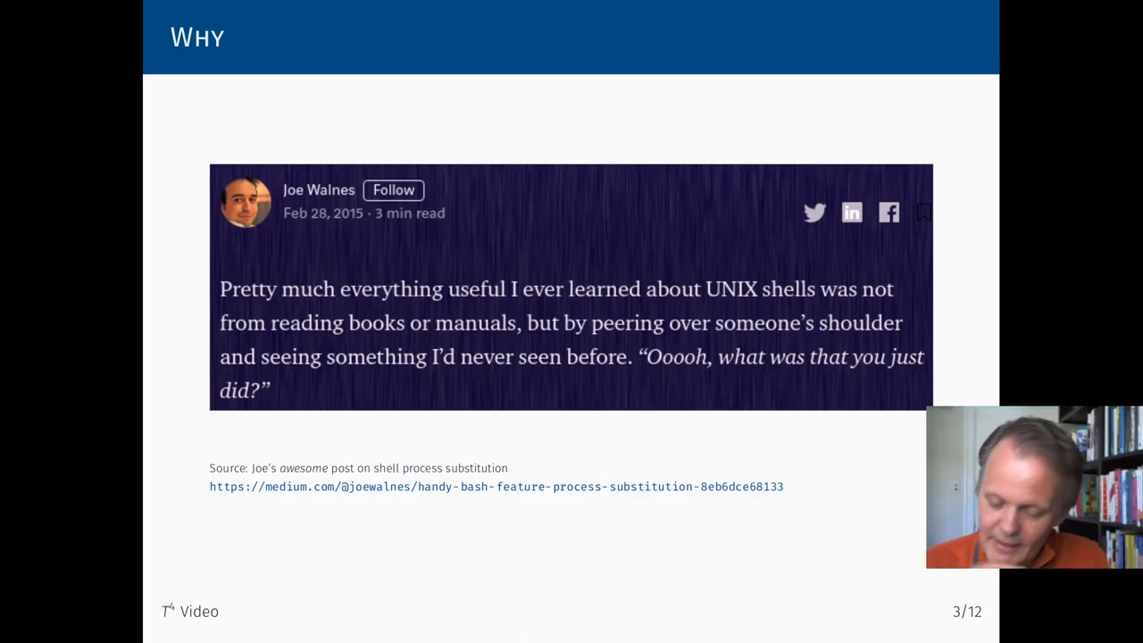
mouse_move(661, 385)
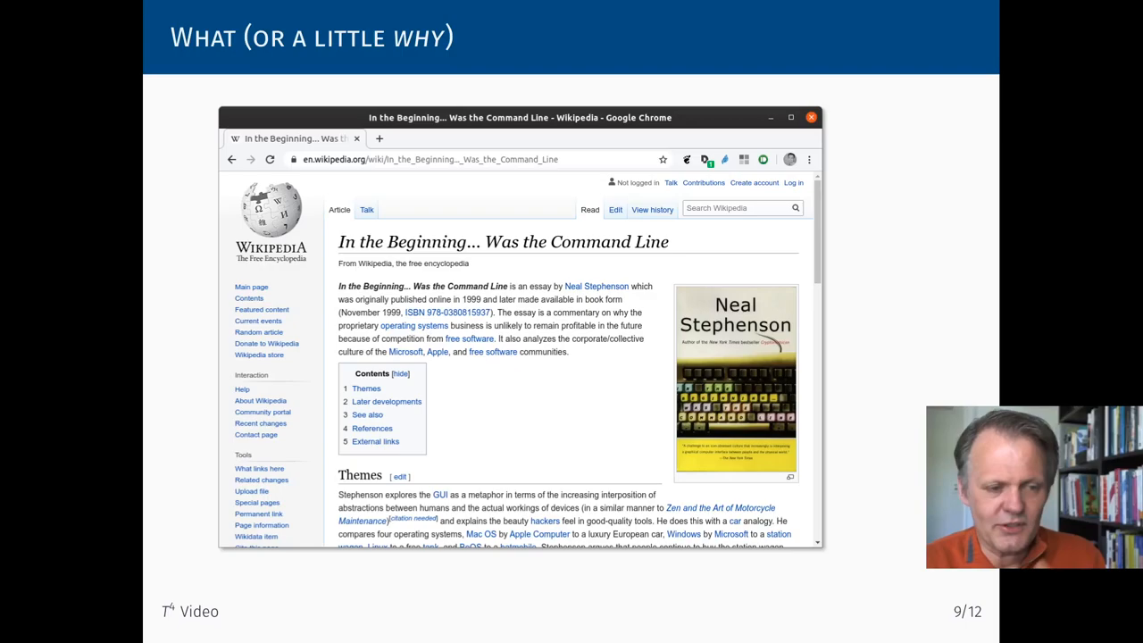
mouse_move(589, 475)
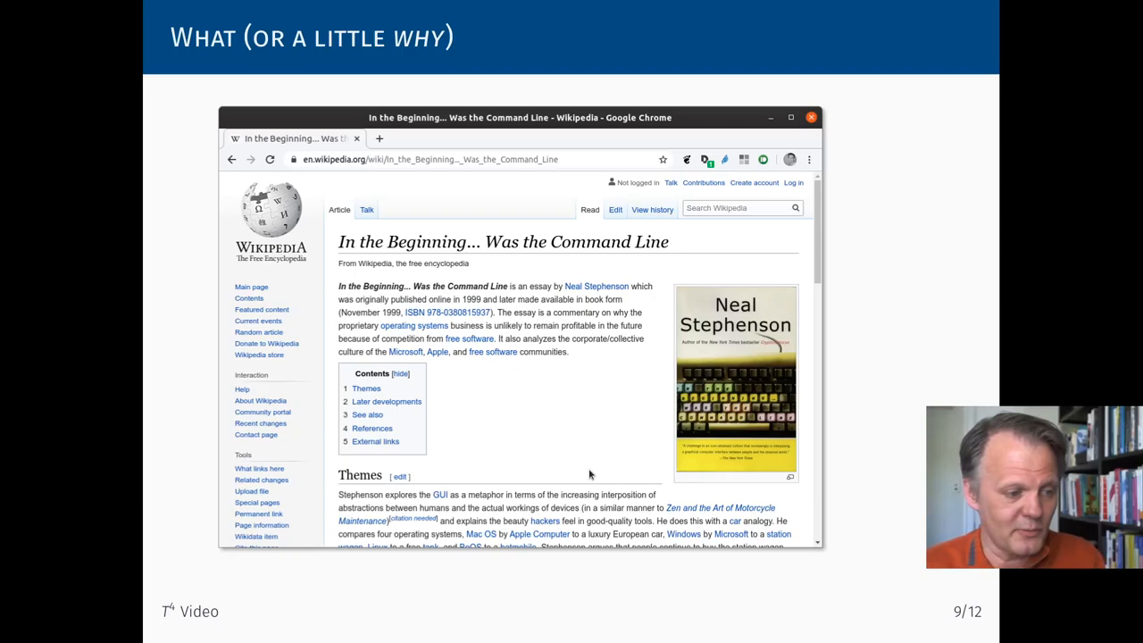